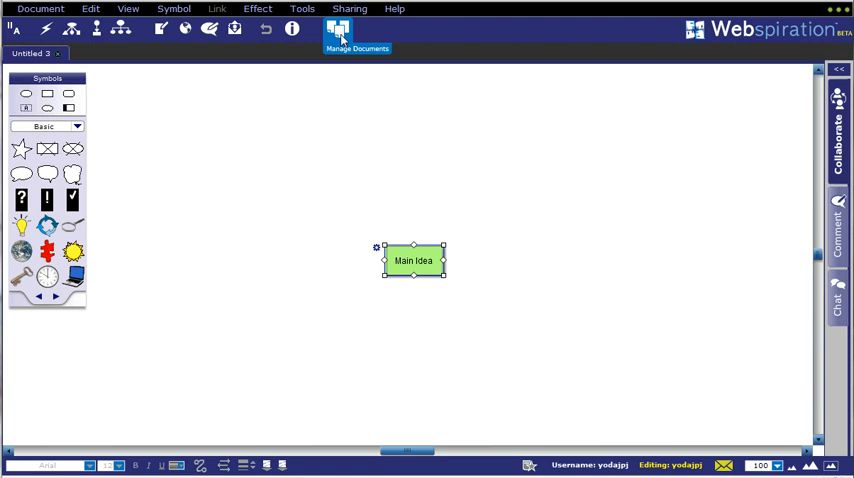
mouse_move(340, 38)
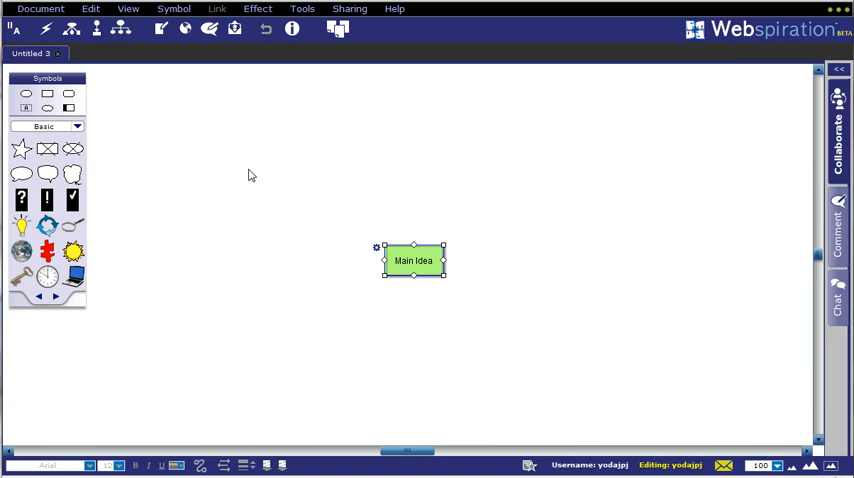
mouse_move(127, 124)
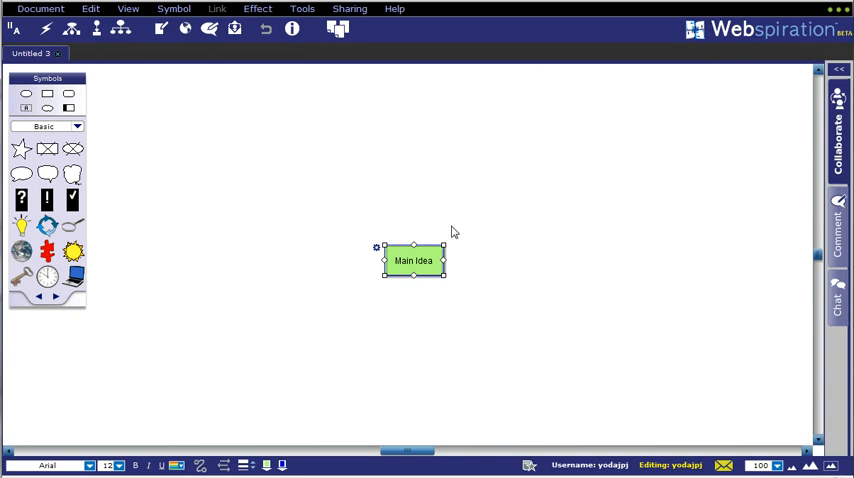
mouse_move(361, 264)
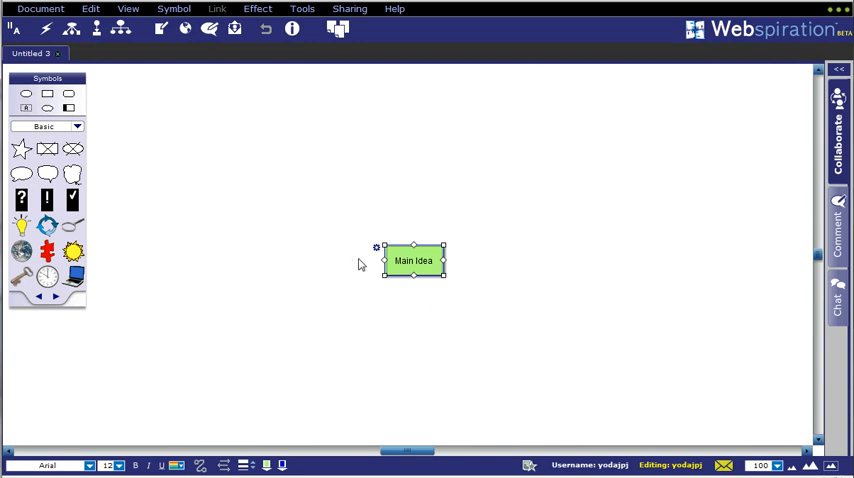
mouse_move(37, 65)
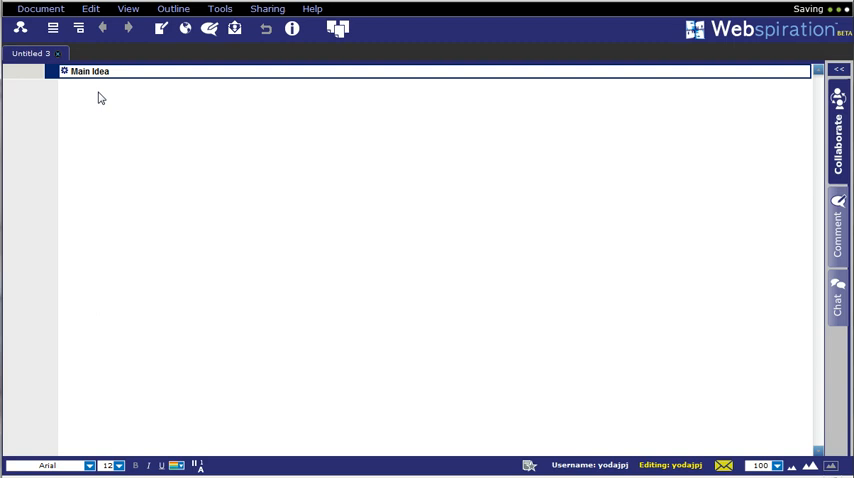
mouse_move(80, 88)
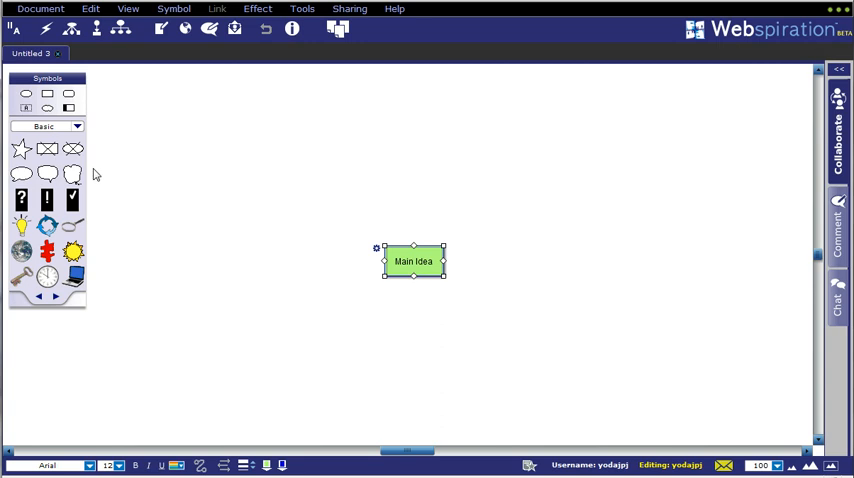
click(77, 126)
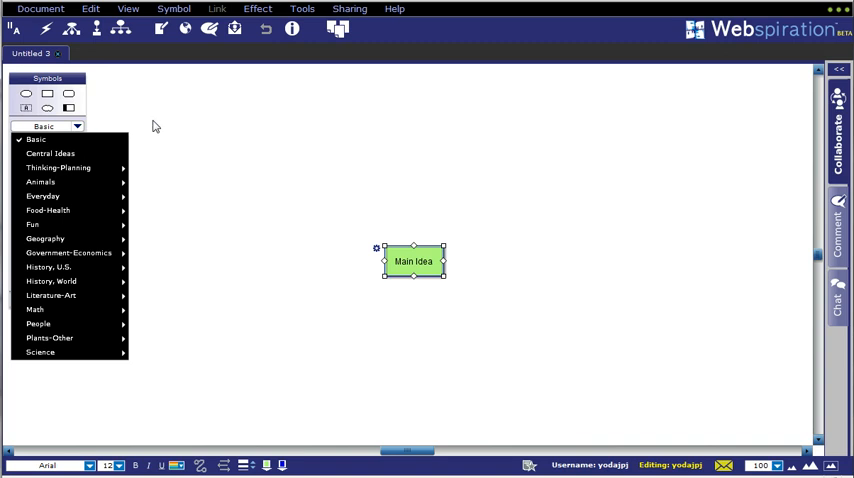
click(35, 139)
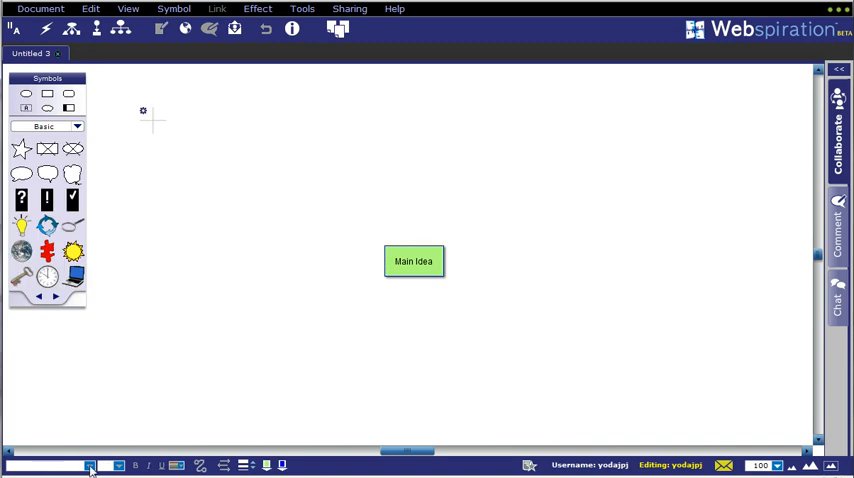
mouse_move(148, 466)
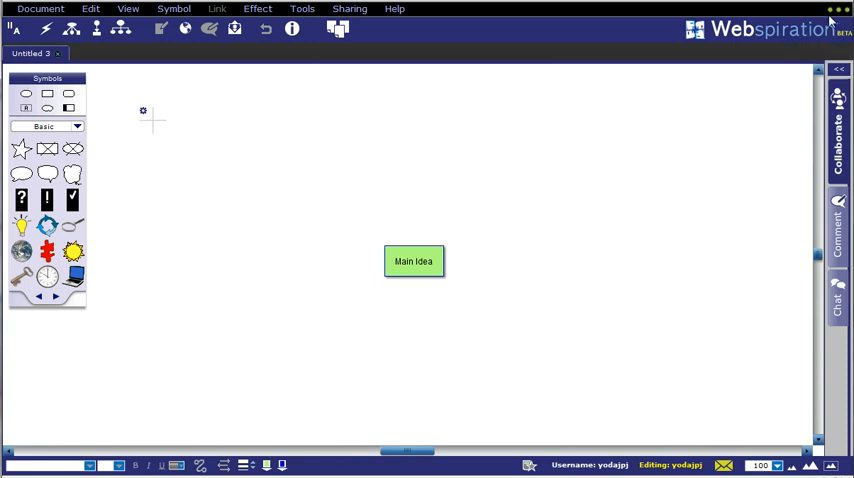
mouse_move(845, 20)
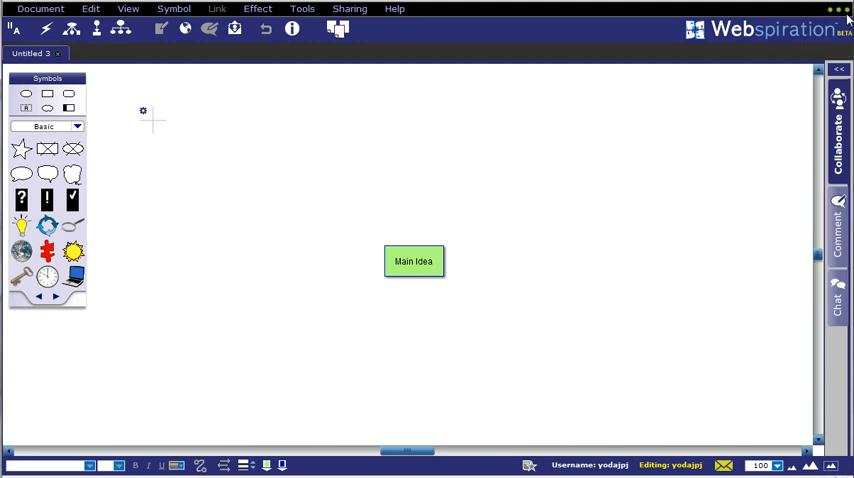
mouse_move(845, 19)
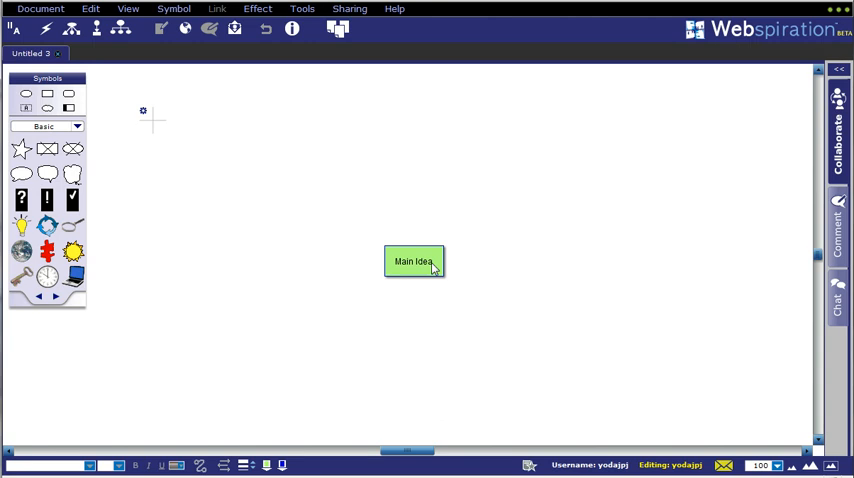
- Drag the green Main Idea box up and to the left on the canvas
drag(414, 261, 388, 224)
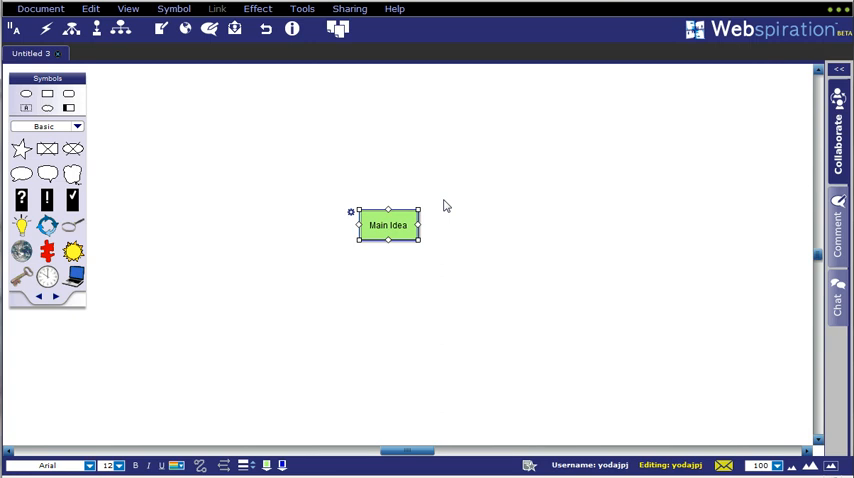
mouse_move(251, 195)
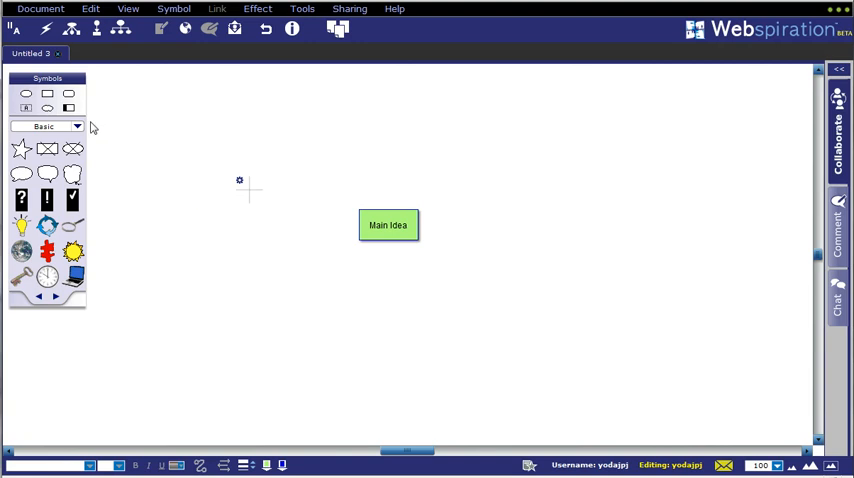
mouse_move(177, 192)
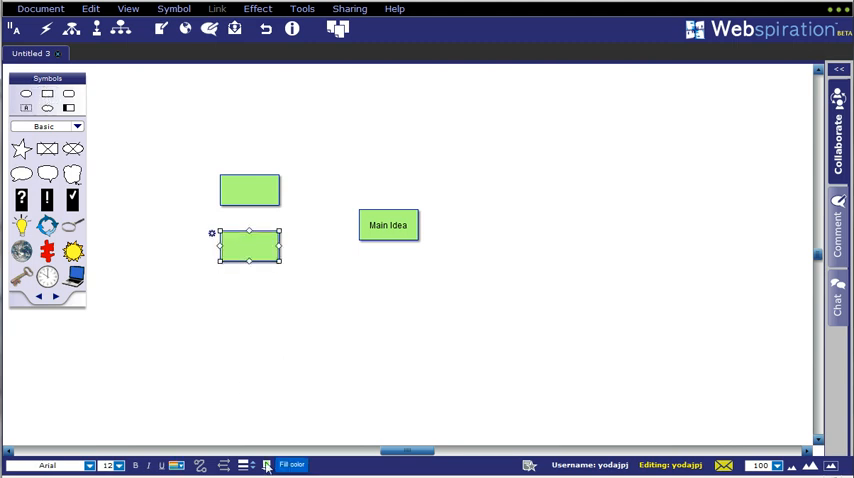
- Fill the lower new box orange and the upper one red, labelled Sub Item 1
click(290, 464)
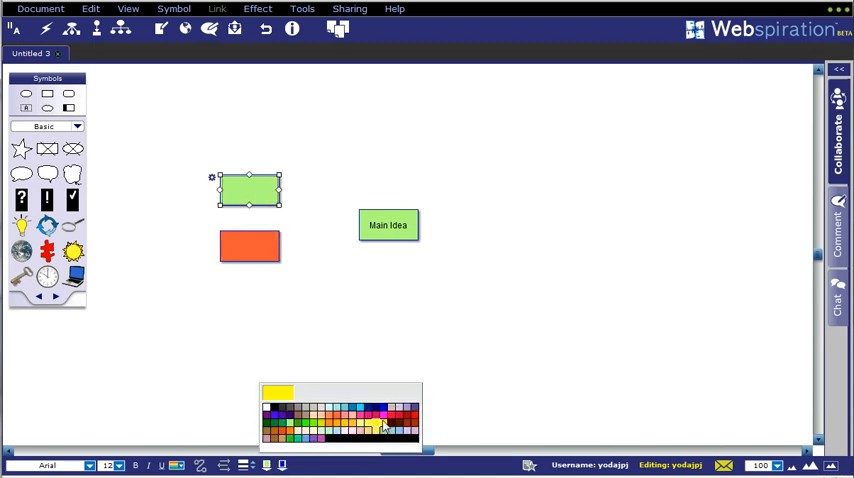
click(383, 424)
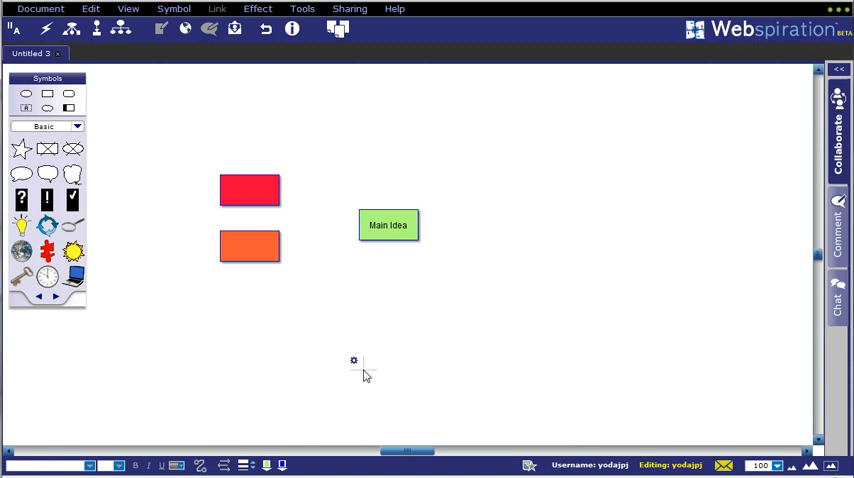
click(249, 190)
text(Subitem 1)
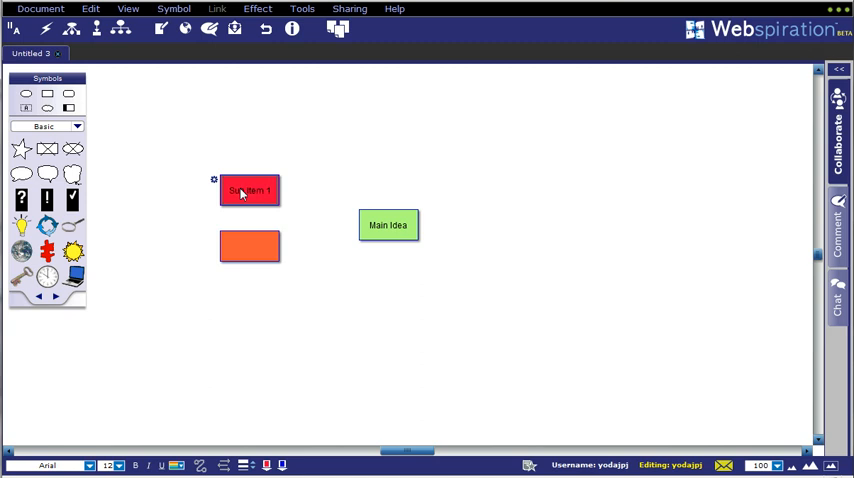
click(249, 247)
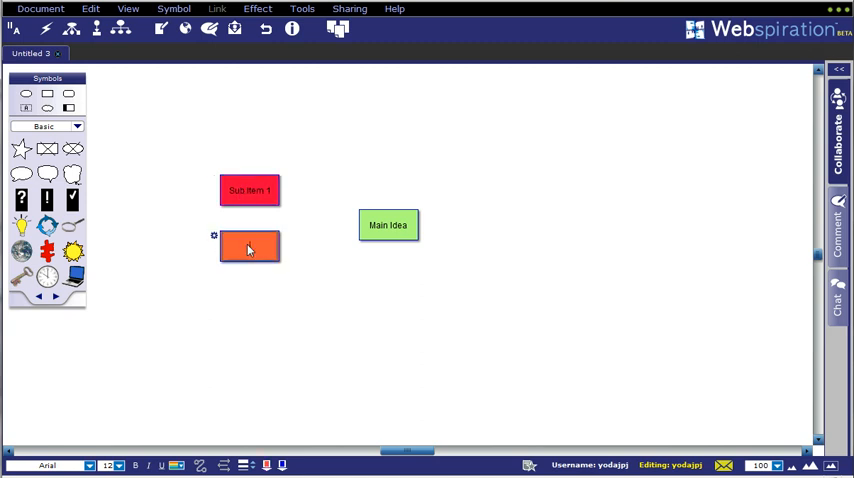
- Type 'Sub Item 2' as the orange box's label
text(Sub Item 2)
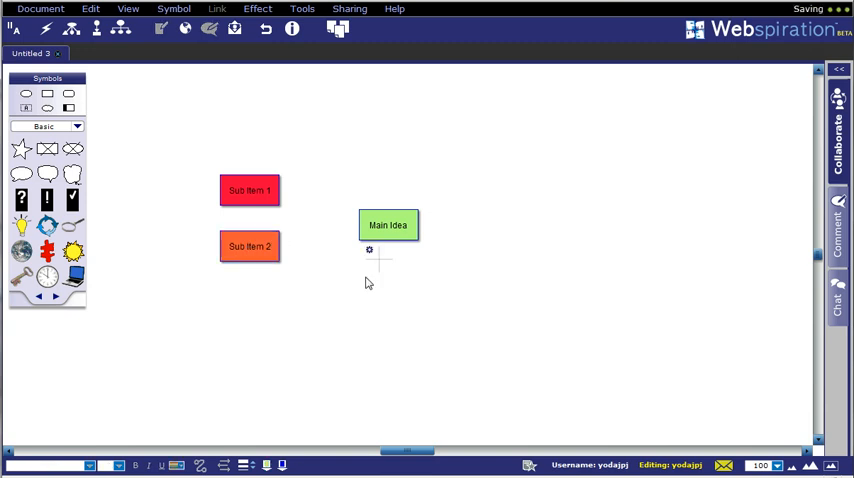
mouse_move(157, 156)
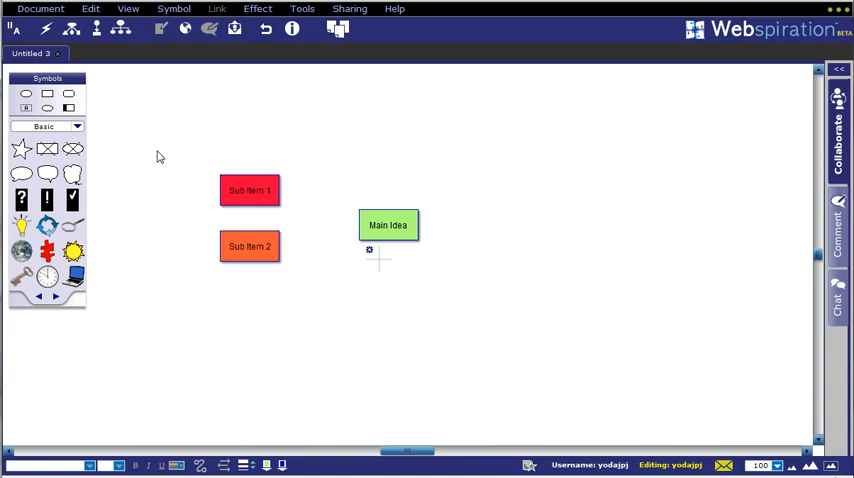
mouse_move(92, 96)
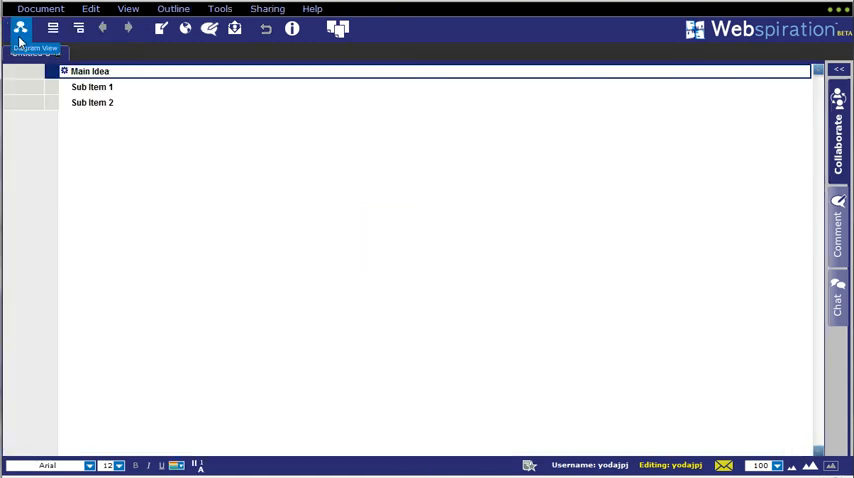
- Return to Diagram View showing Main Idea, Sub Item 1 and Sub Item 2
click(20, 28)
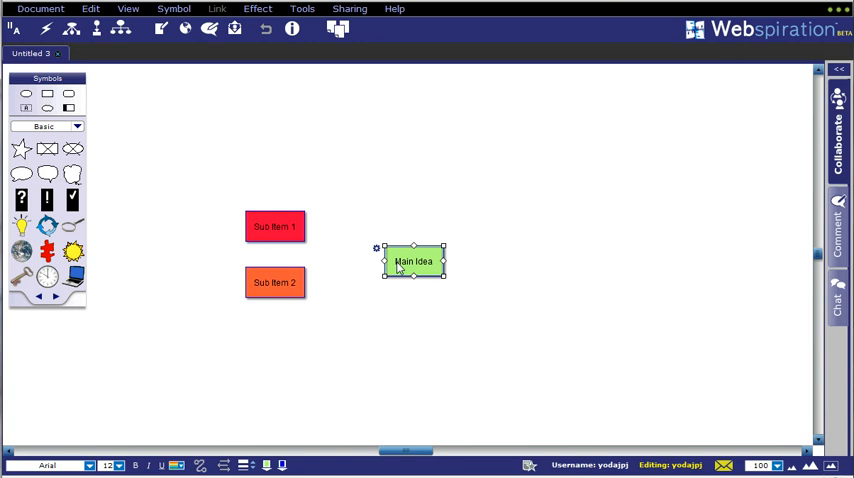
mouse_move(399, 270)
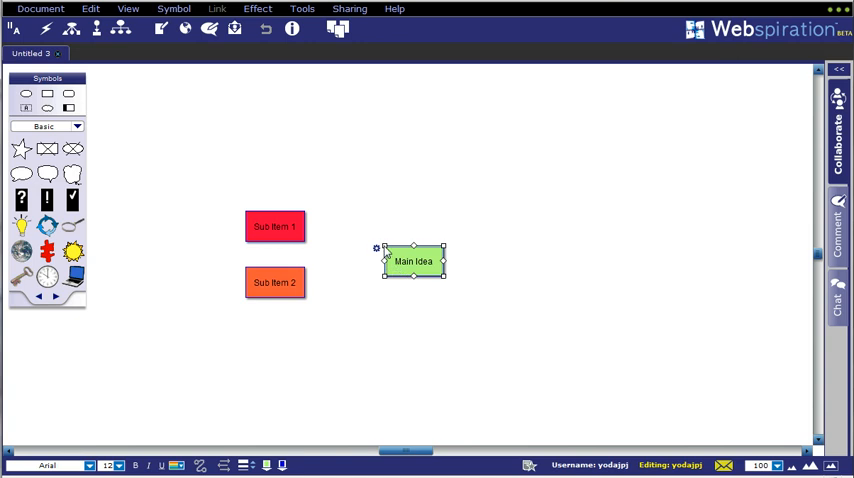
- Resize Main Idea larger and link it with arrows to Sub Item 1 and Sub Item 2
drag(413, 261, 407, 256)
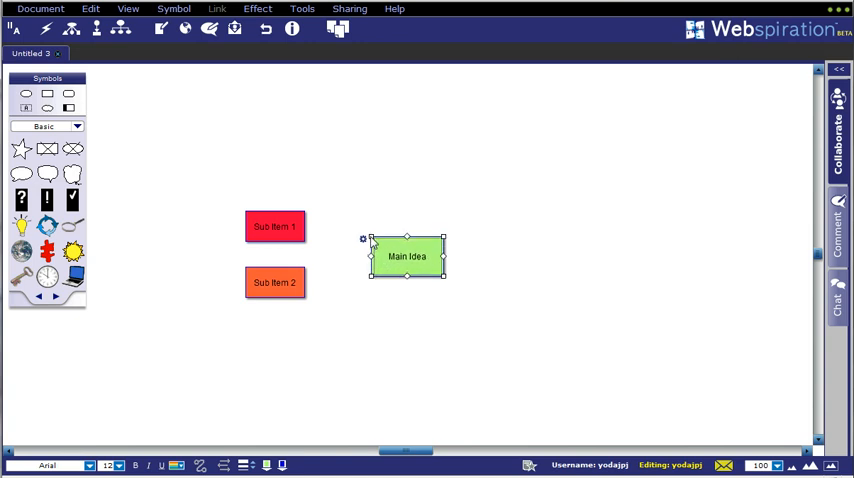
mouse_move(445, 283)
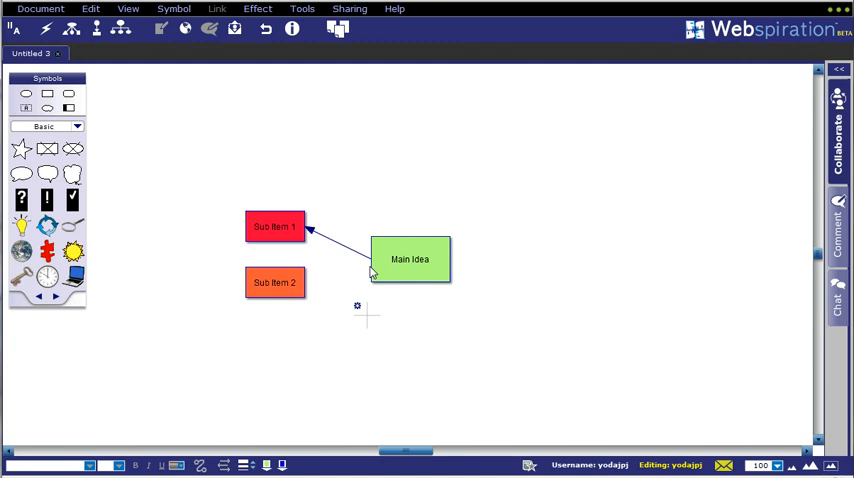
click(409, 259)
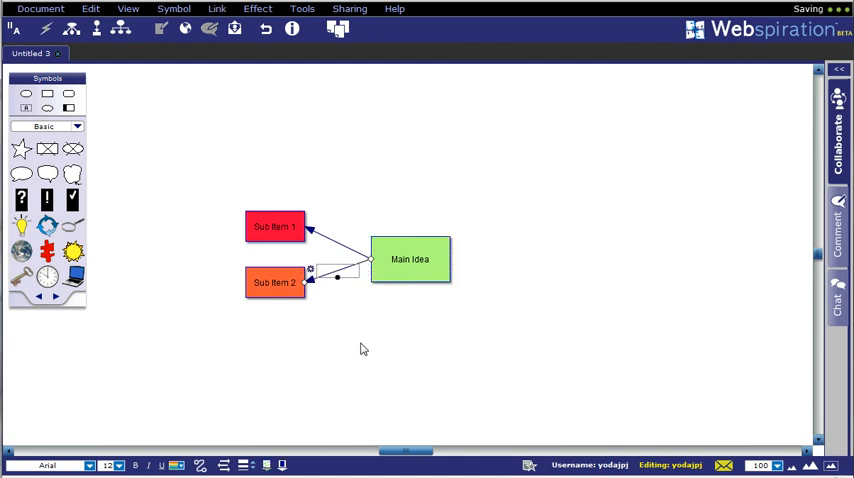
mouse_move(154, 177)
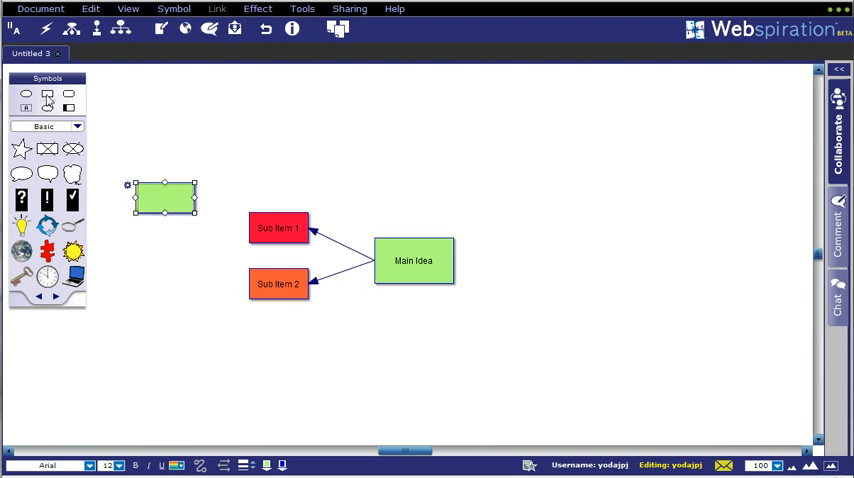
- Place a Detail 1 box above-left of Sub Item 1, linked by an arrow
drag(165, 197, 176, 157)
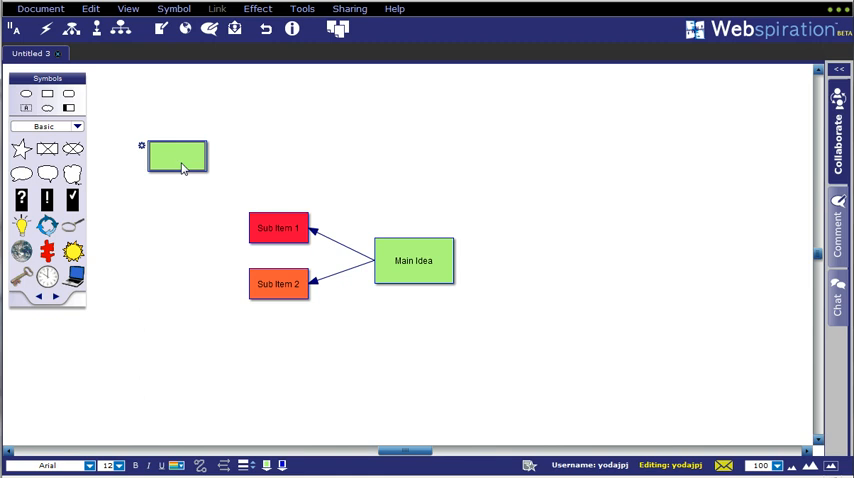
text(Detail 1)
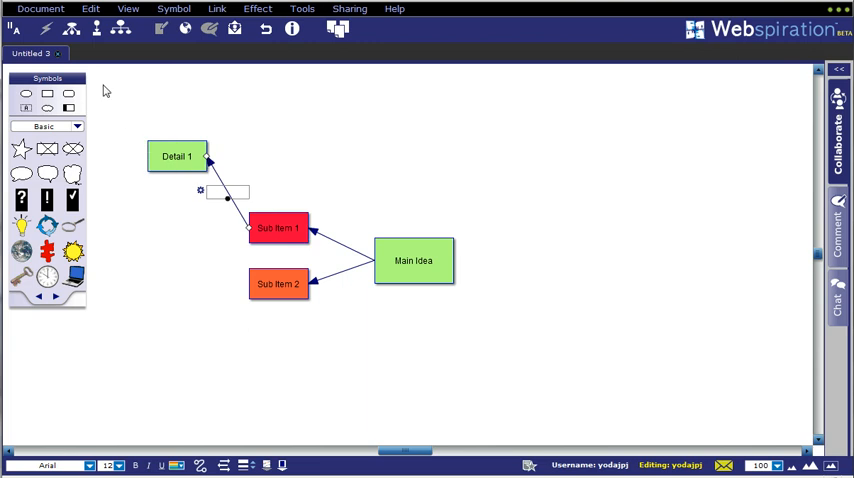
click(52, 28)
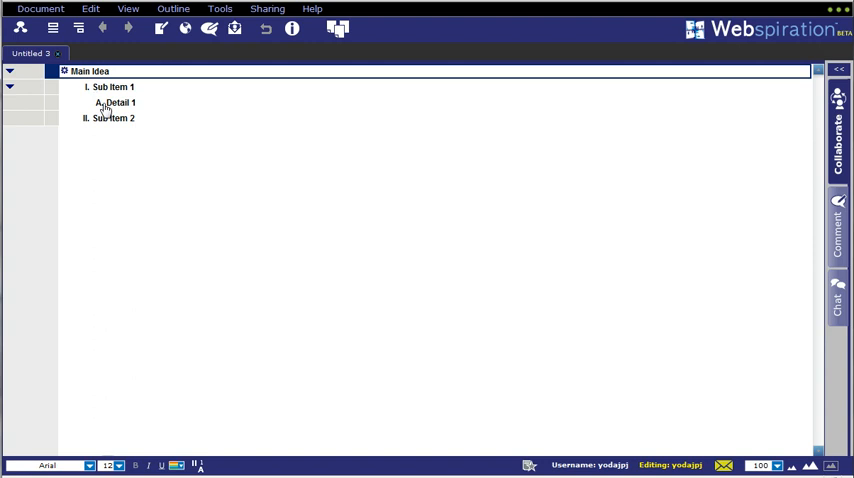
mouse_move(84, 98)
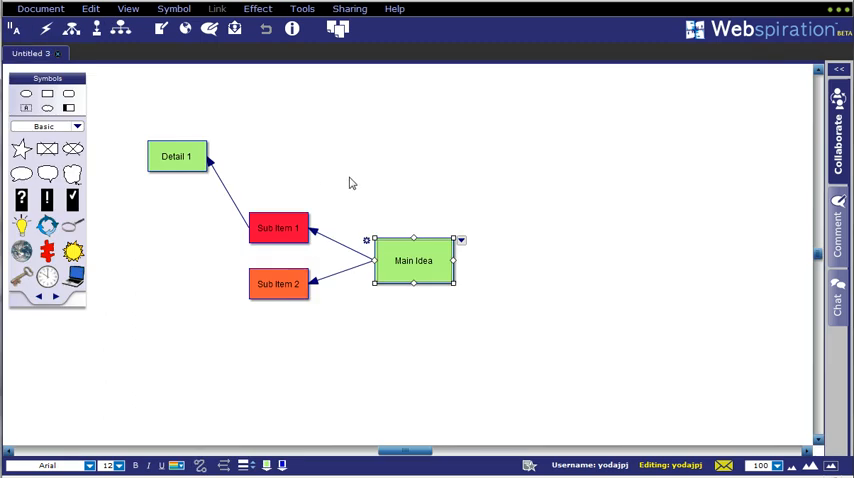
mouse_move(135, 249)
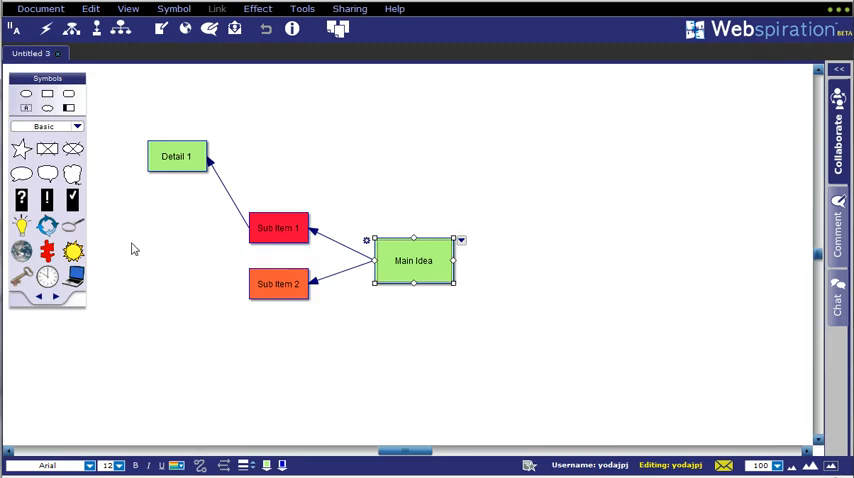
mouse_move(323, 70)
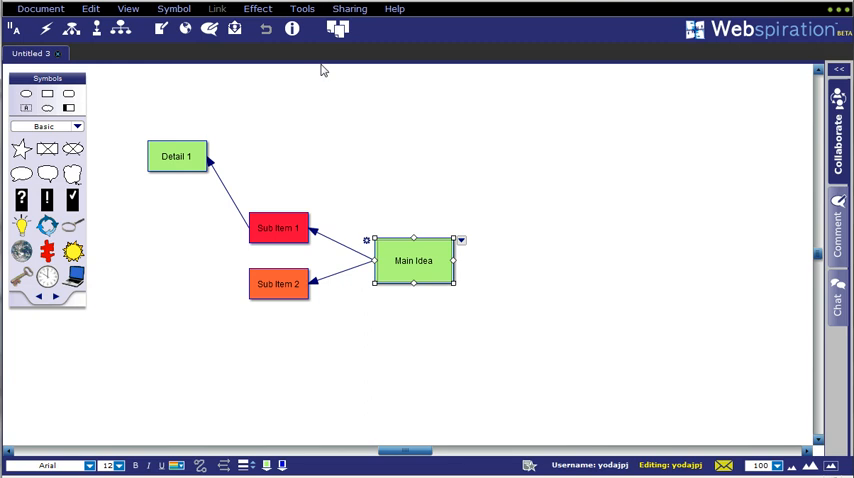
click(349, 8)
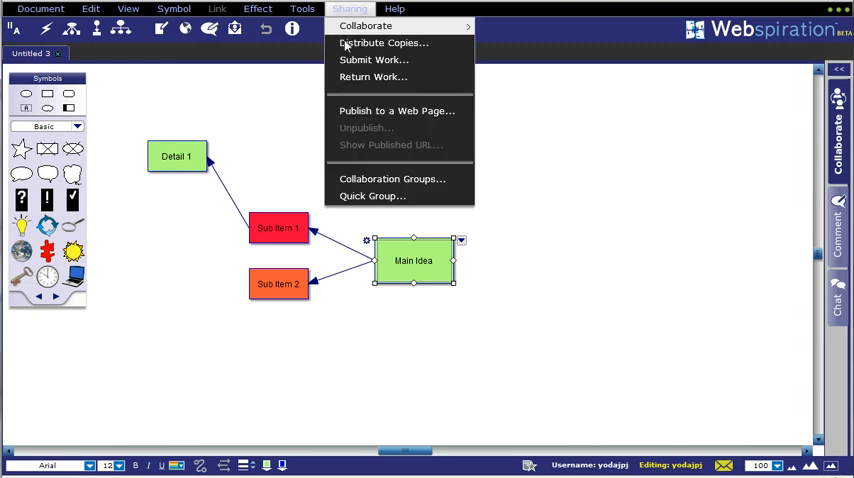
mouse_move(385, 111)
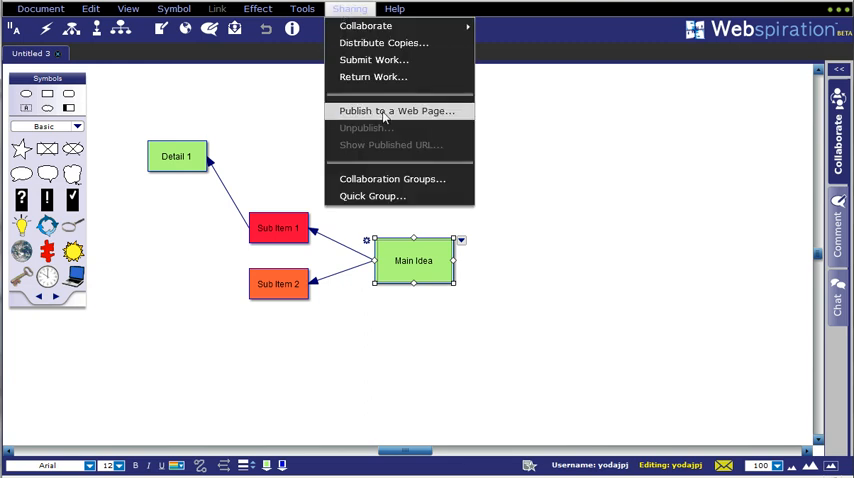
click(396, 111)
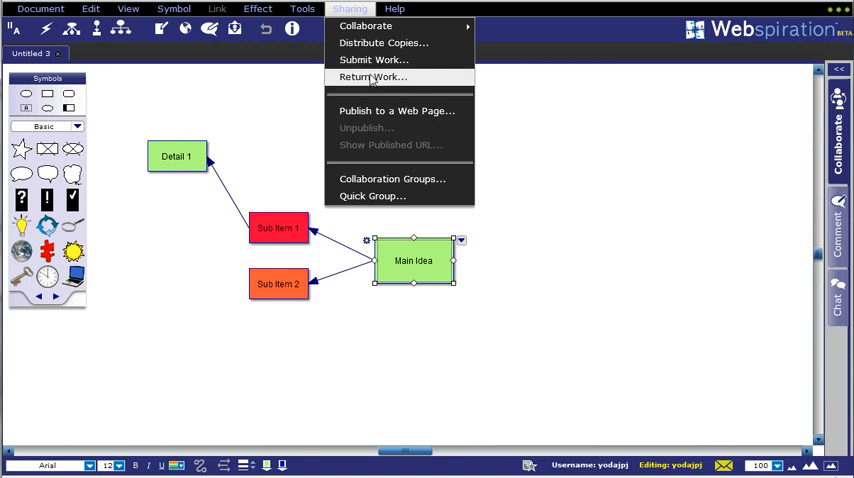
mouse_move(391, 179)
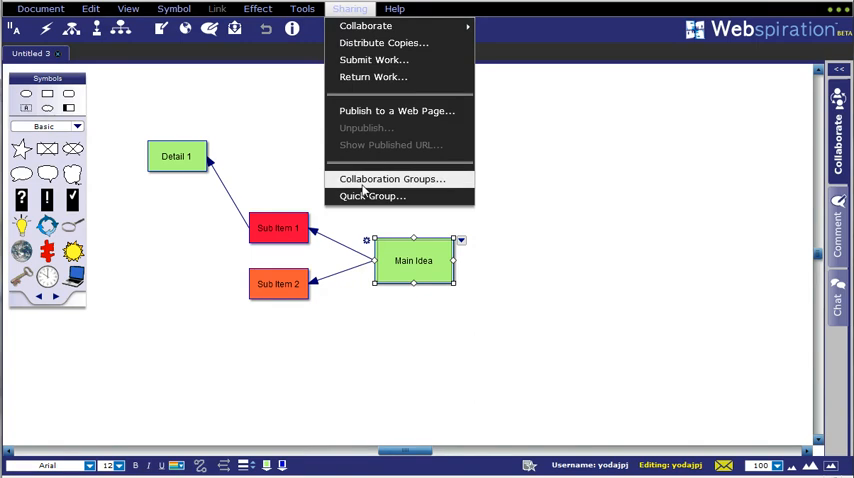
mouse_move(275, 128)
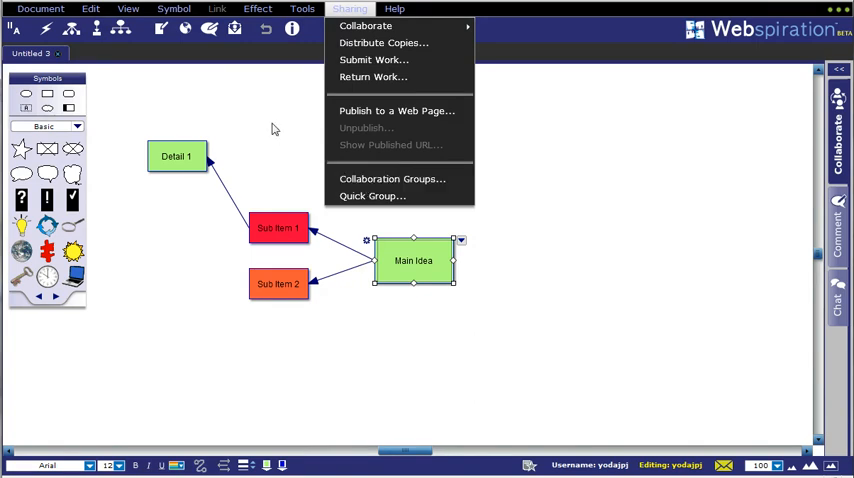
click(262, 113)
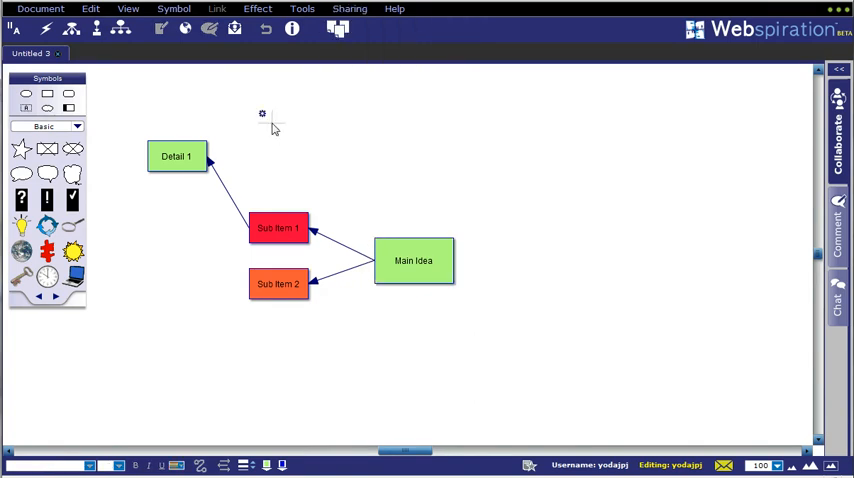